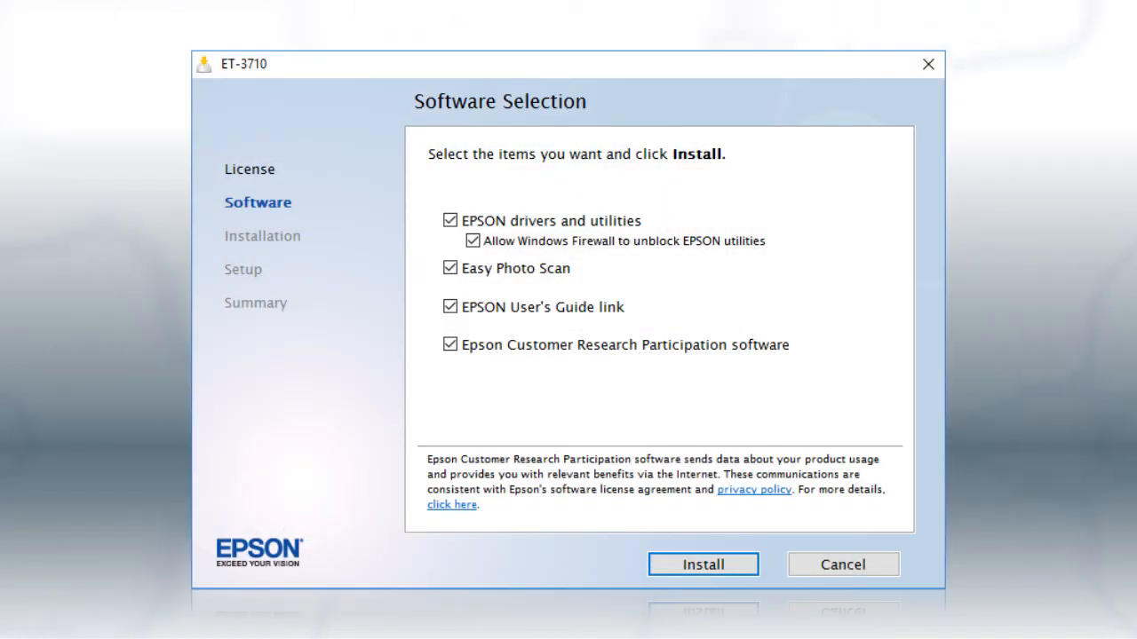
Install all checked Epson drivers and utilities until progress reaches 100%
left_click(702, 564)
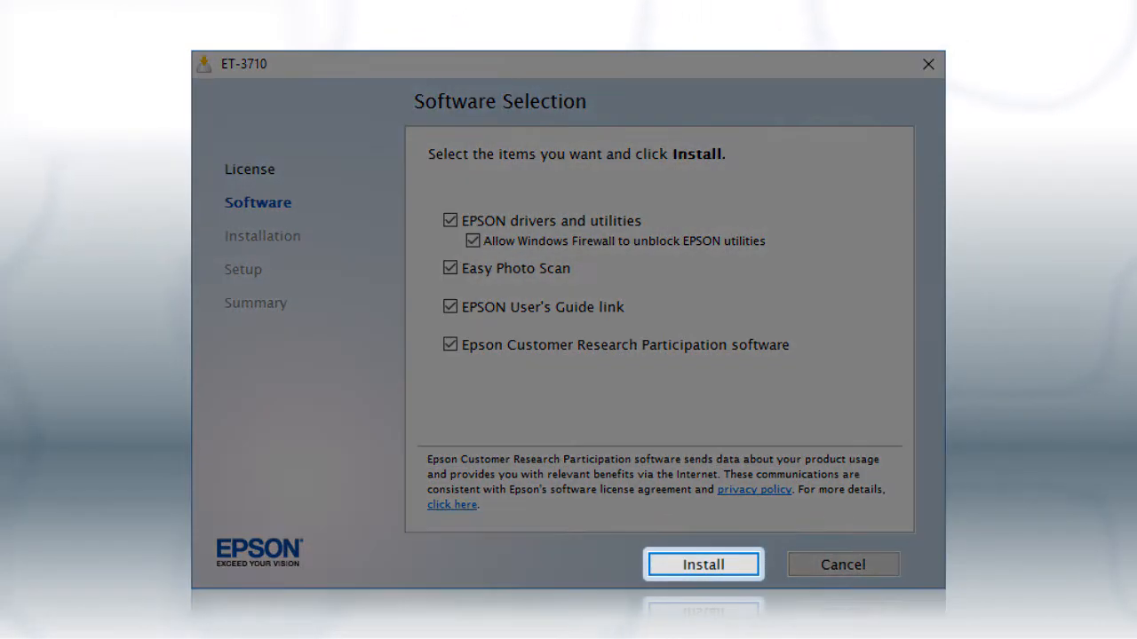
left_click(702, 564)
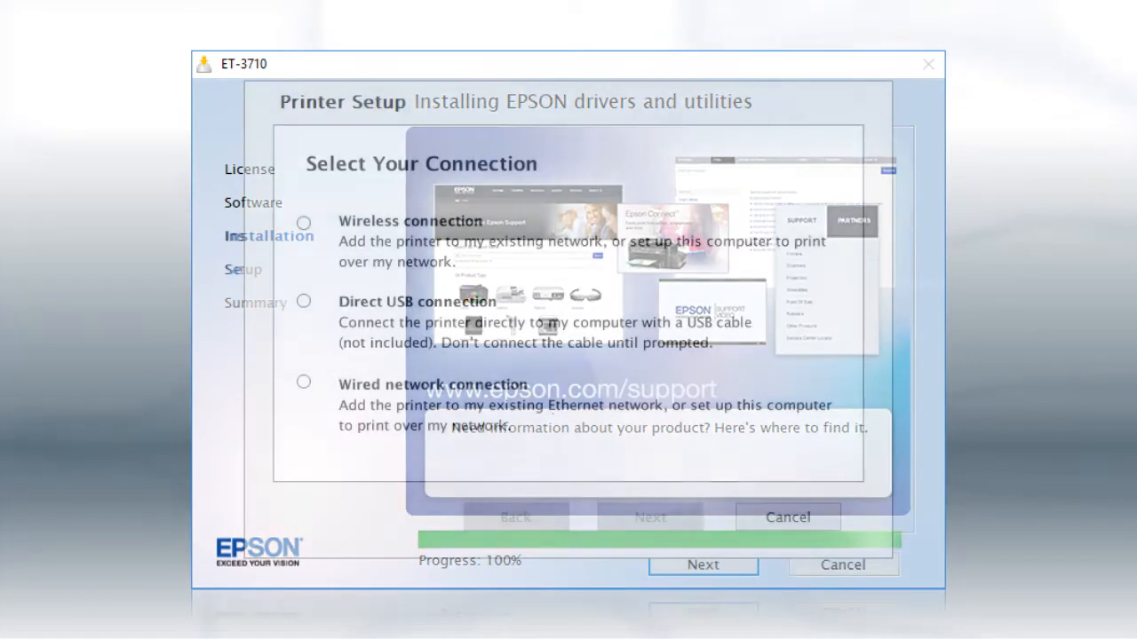
Select Wireless connection, then Set up printer for the first time, reaching Wi-Fi Auto Connect
left_click(304, 222)
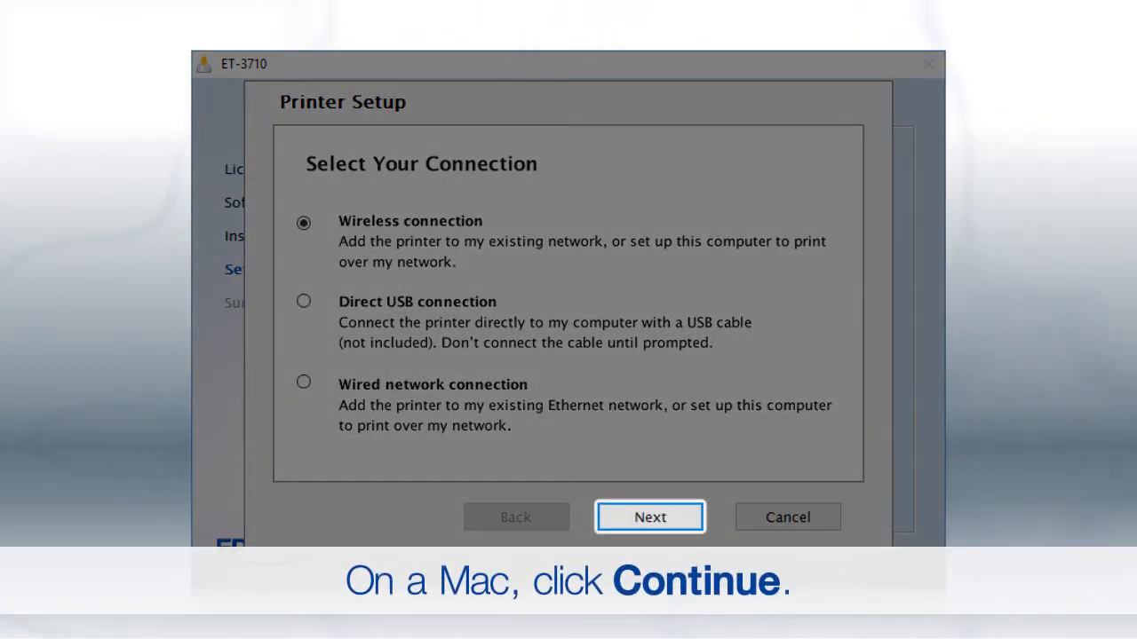
left_click(649, 517)
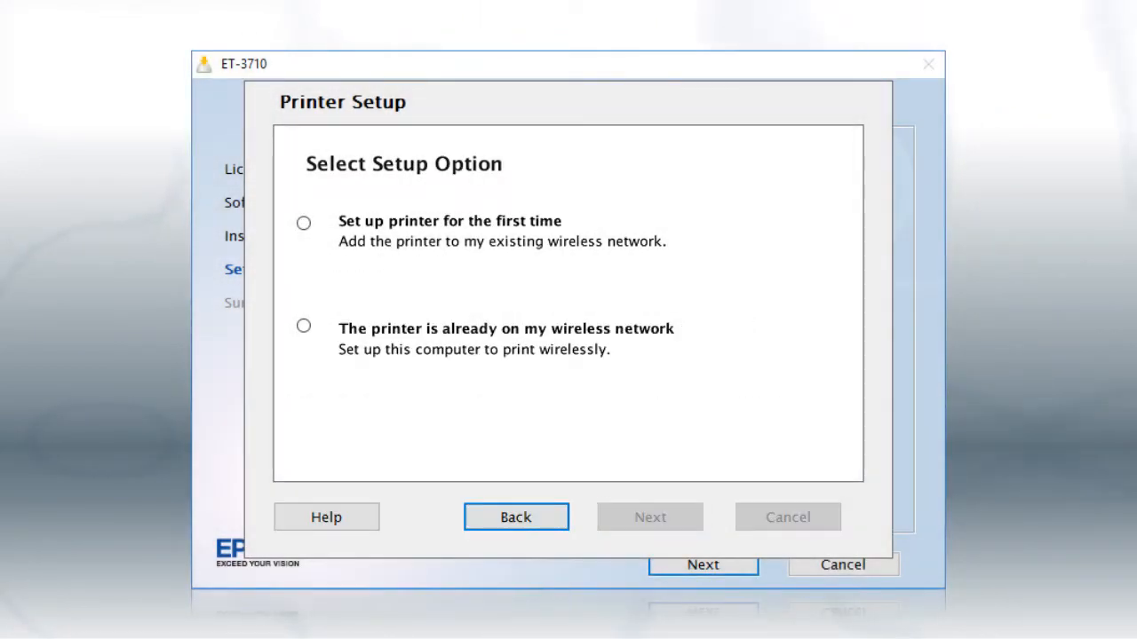
left_click(304, 223)
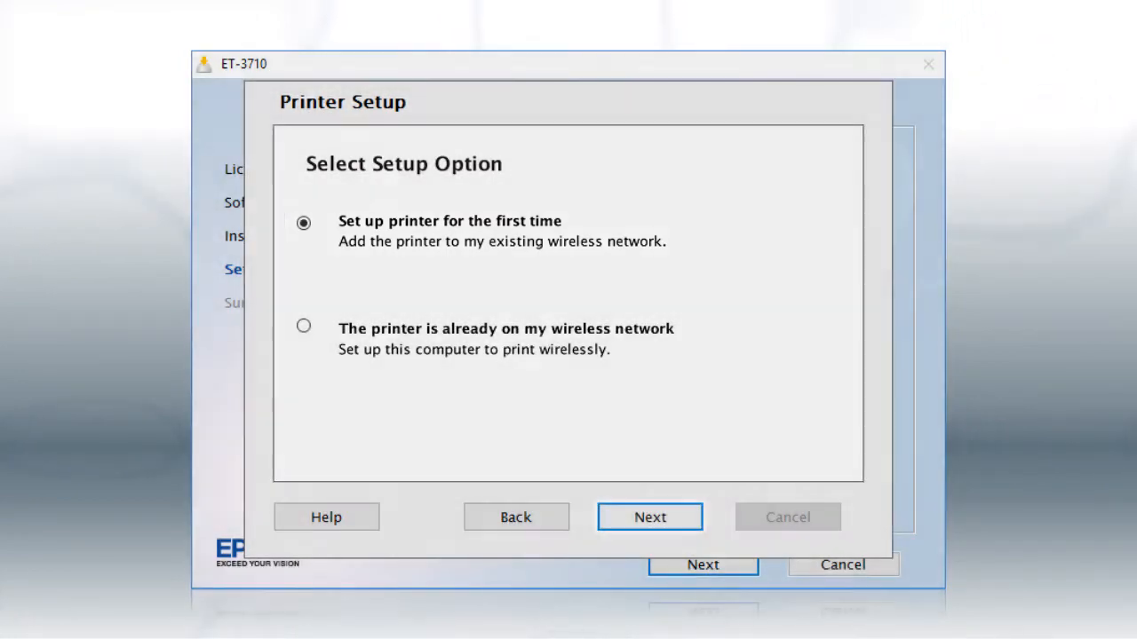
left_click(649, 517)
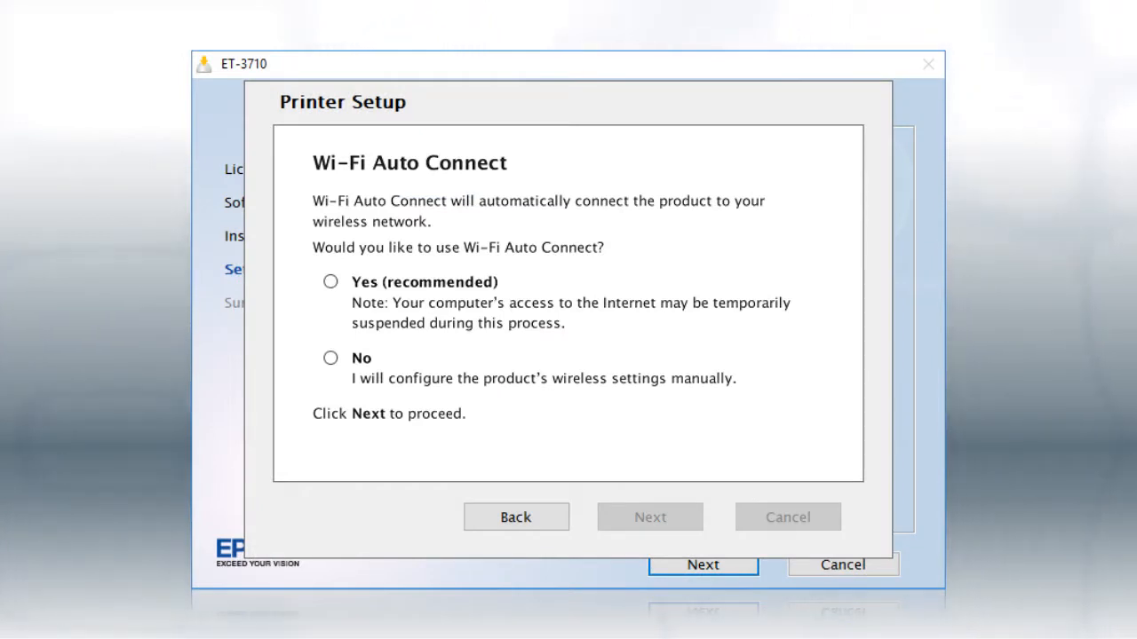
Accept Wi-Fi Auto Connect and choose the Using control panel wireless setup method
left_click(330, 282)
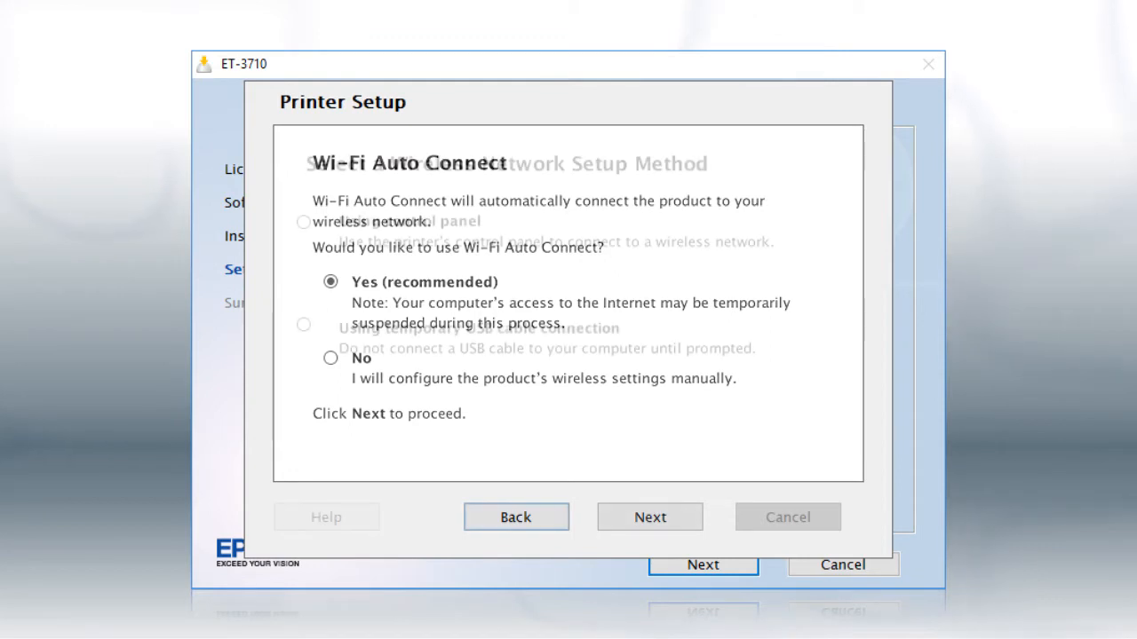
left_click(515, 517)
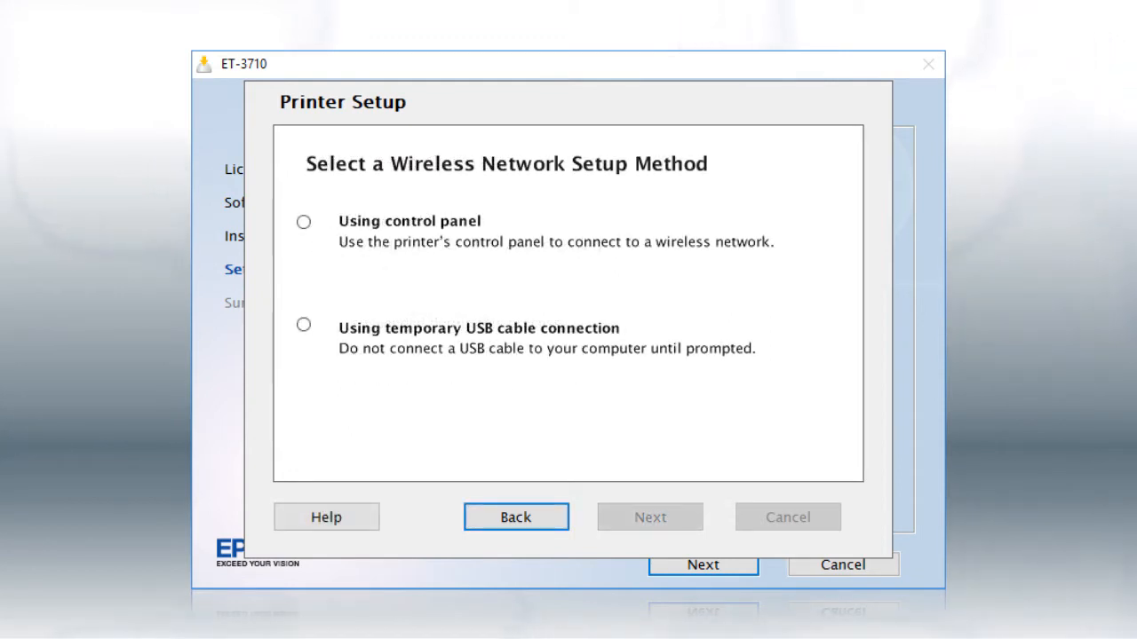
left_click(304, 221)
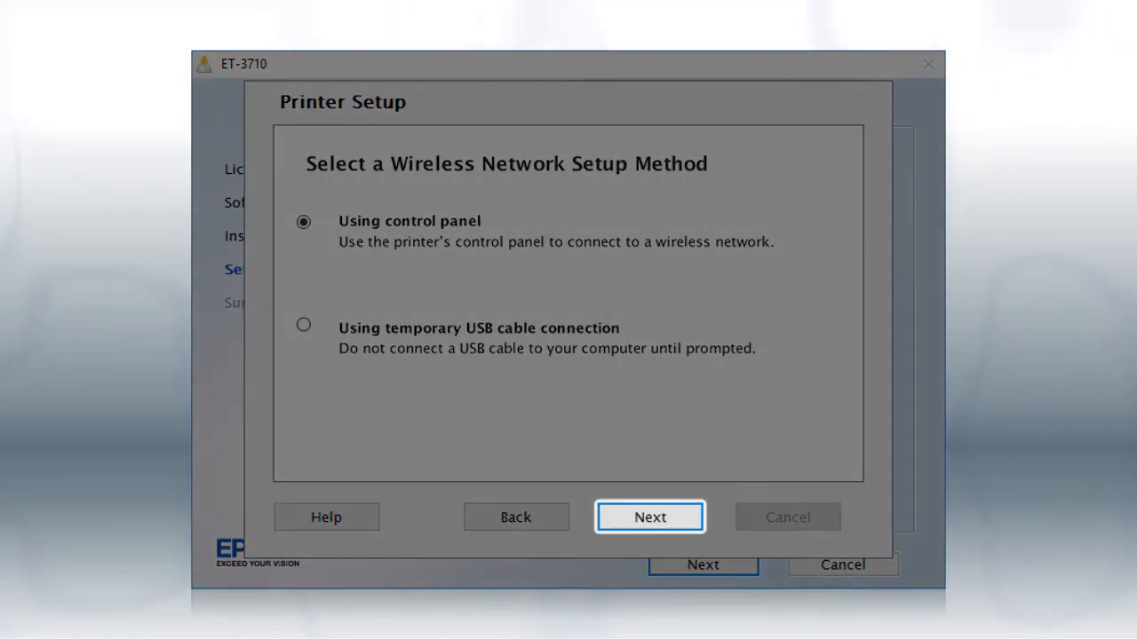
left_click(650, 517)
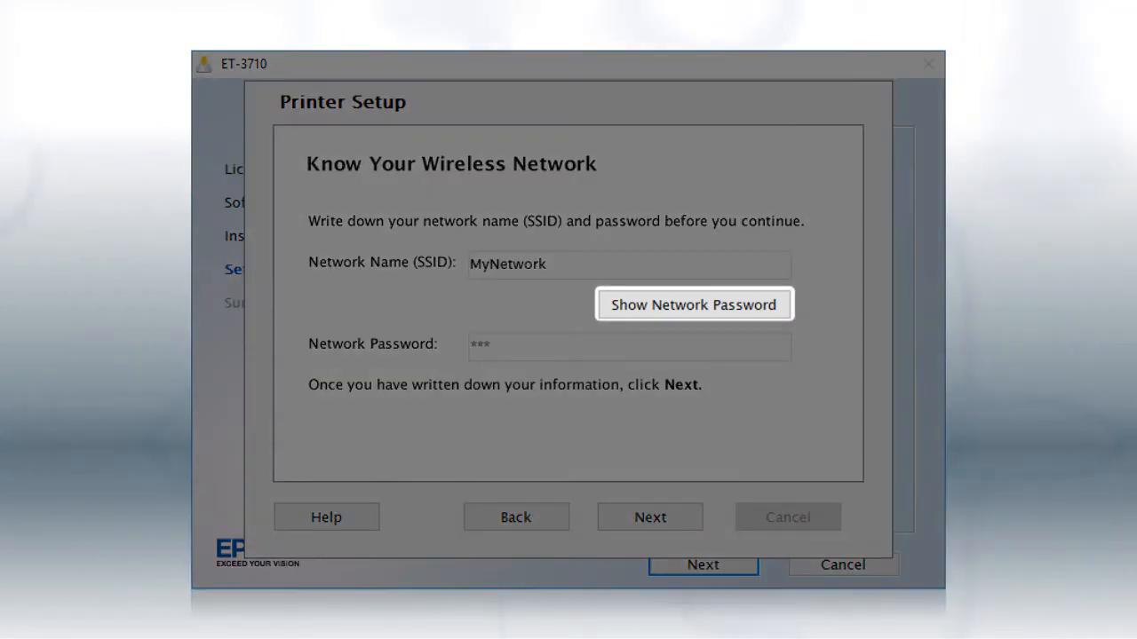
left_click(694, 305)
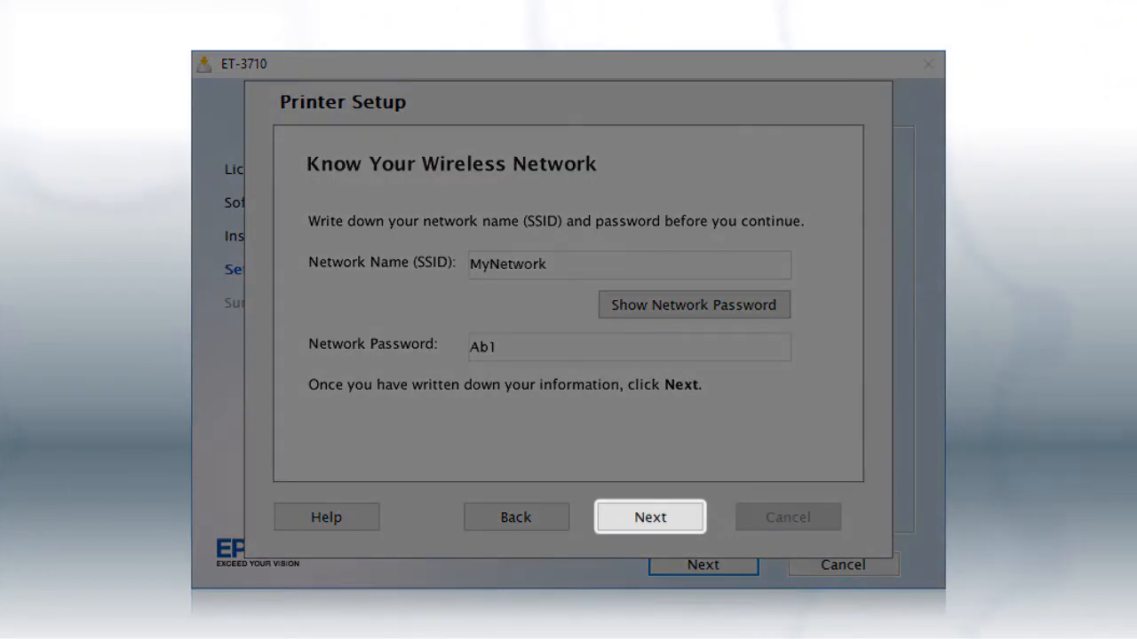
Advance the installer and open Select Access Point from the printer home screen's network icon
left_click(650, 517)
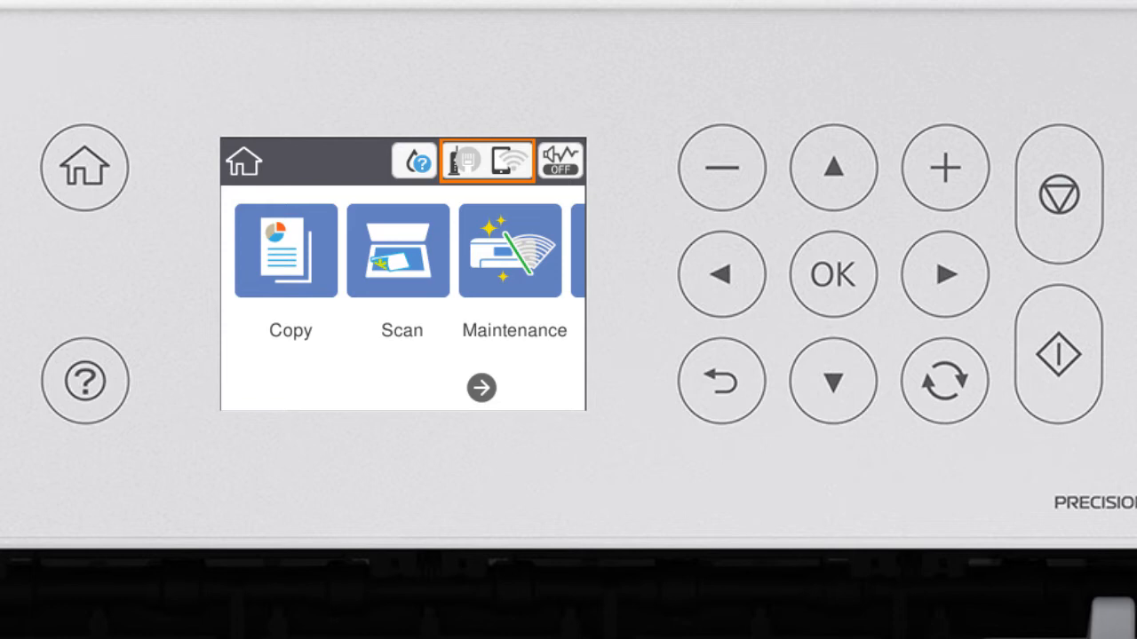
left_click(486, 161)
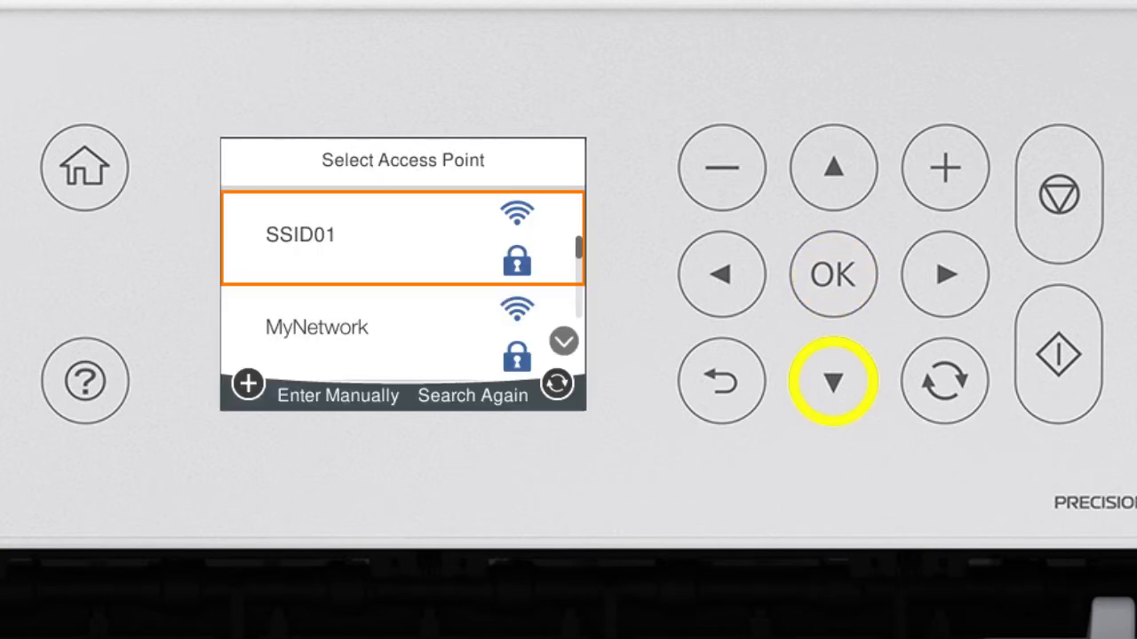
Move down to MyNetwork in the access point list and bring up its password keyboard
left_click(832, 380)
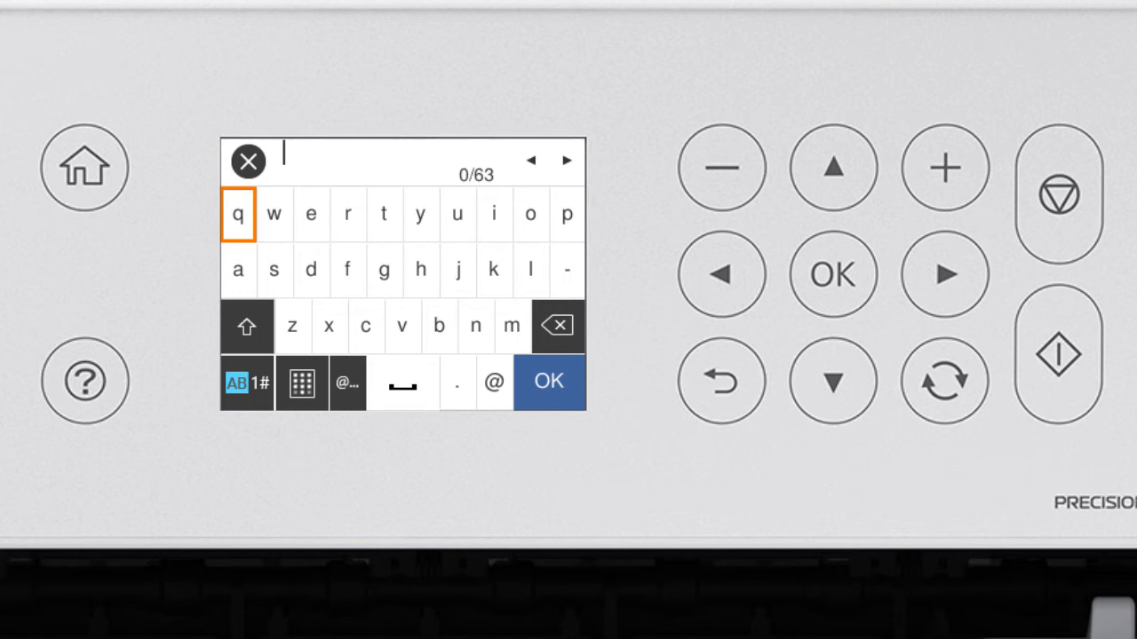
Enter A via Shift, then b, then 1 in AB1# mode on the on-screen keyboard
left_click(247, 327)
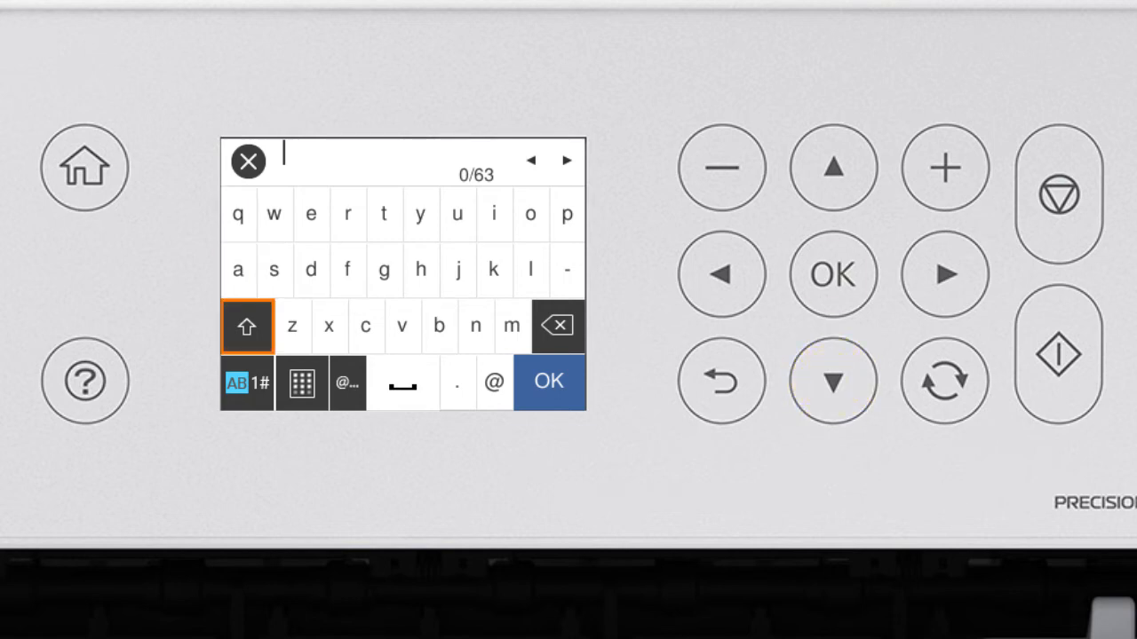
left_click(247, 327)
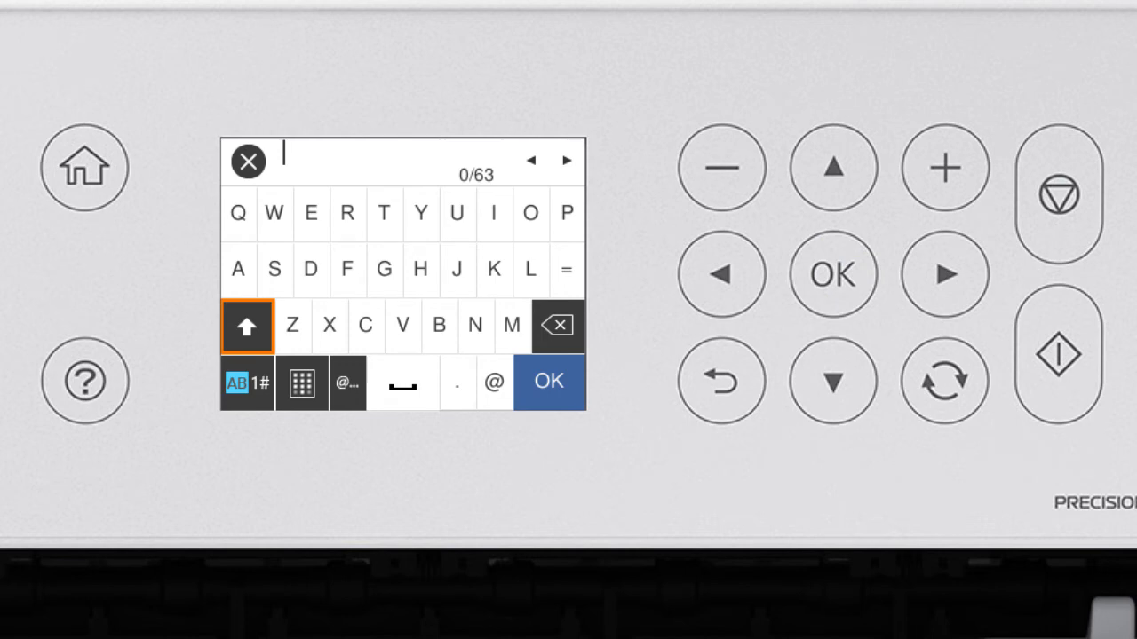
left_click(832, 273)
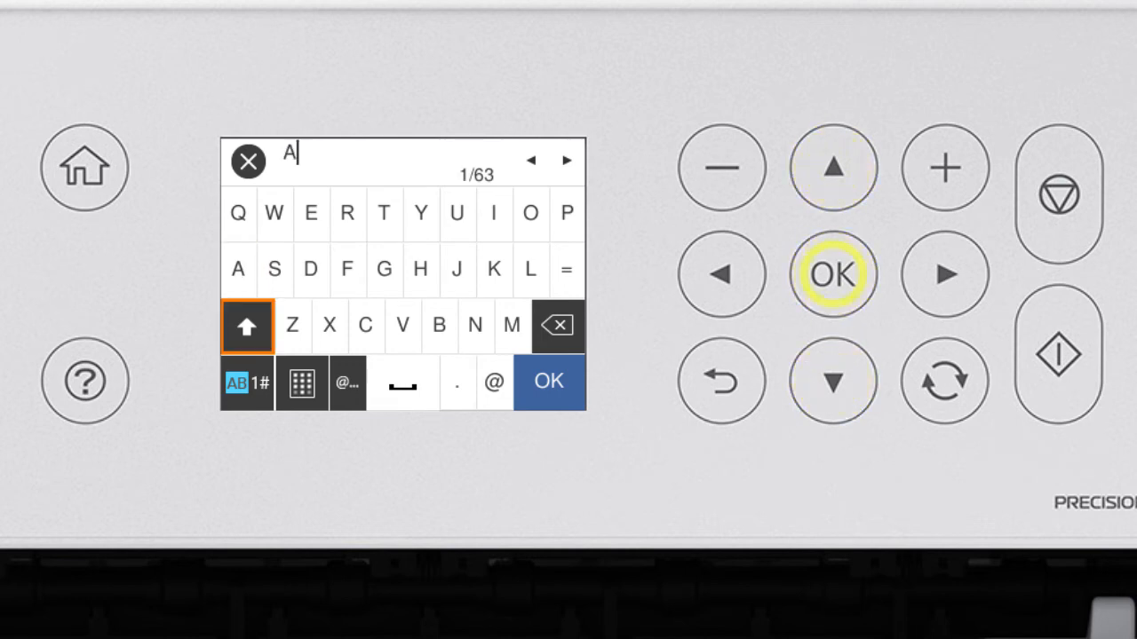
left_click(945, 274)
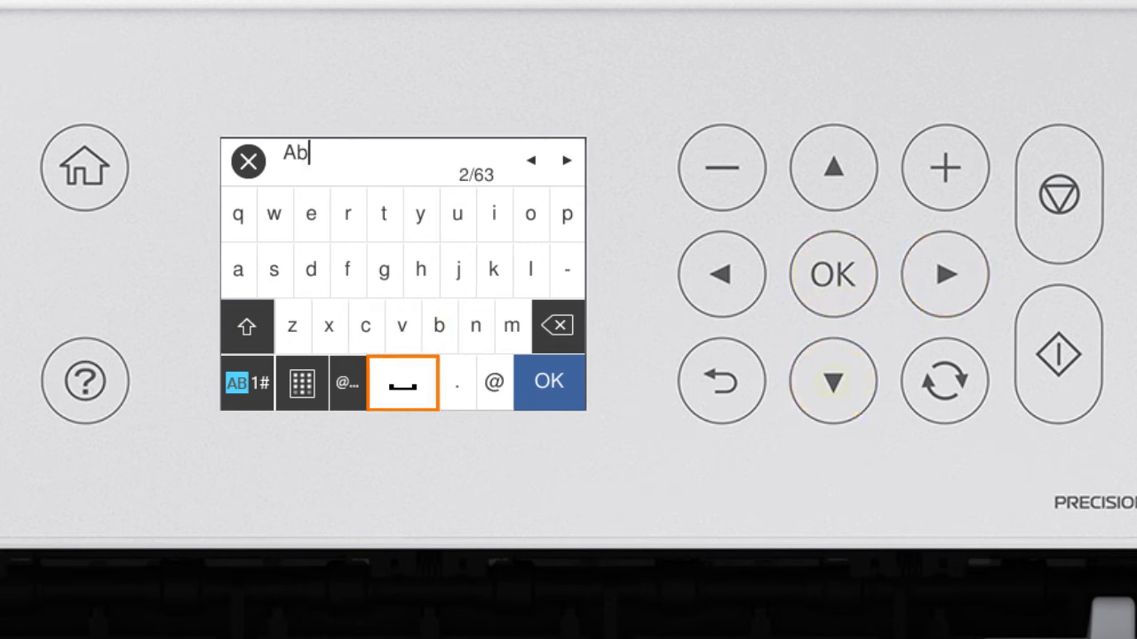
left_click(721, 274)
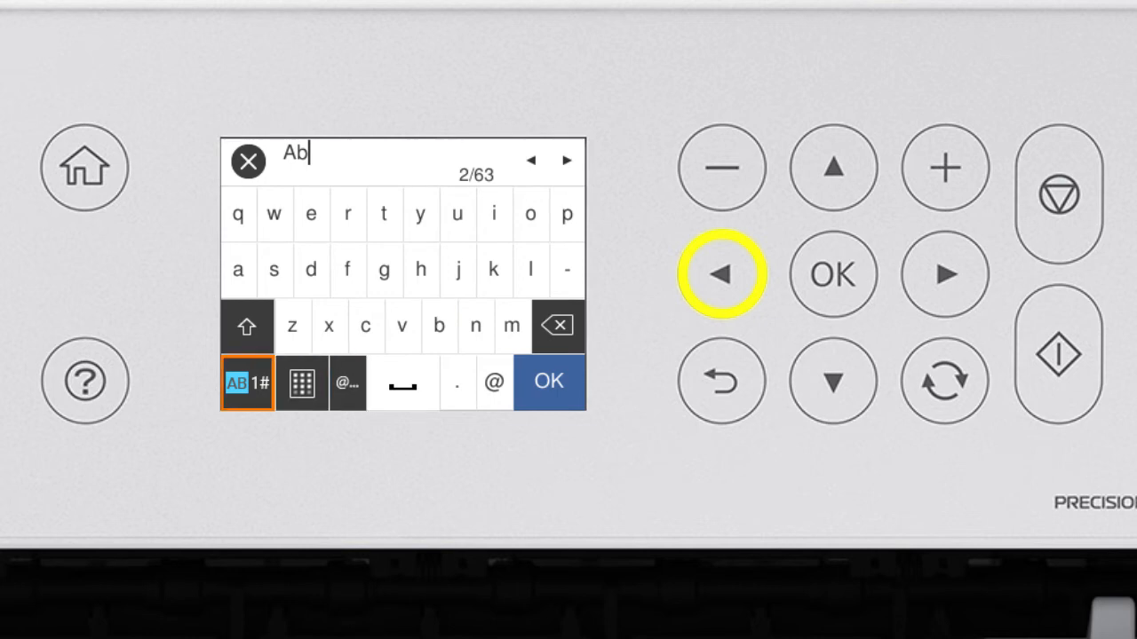
left_click(258, 382)
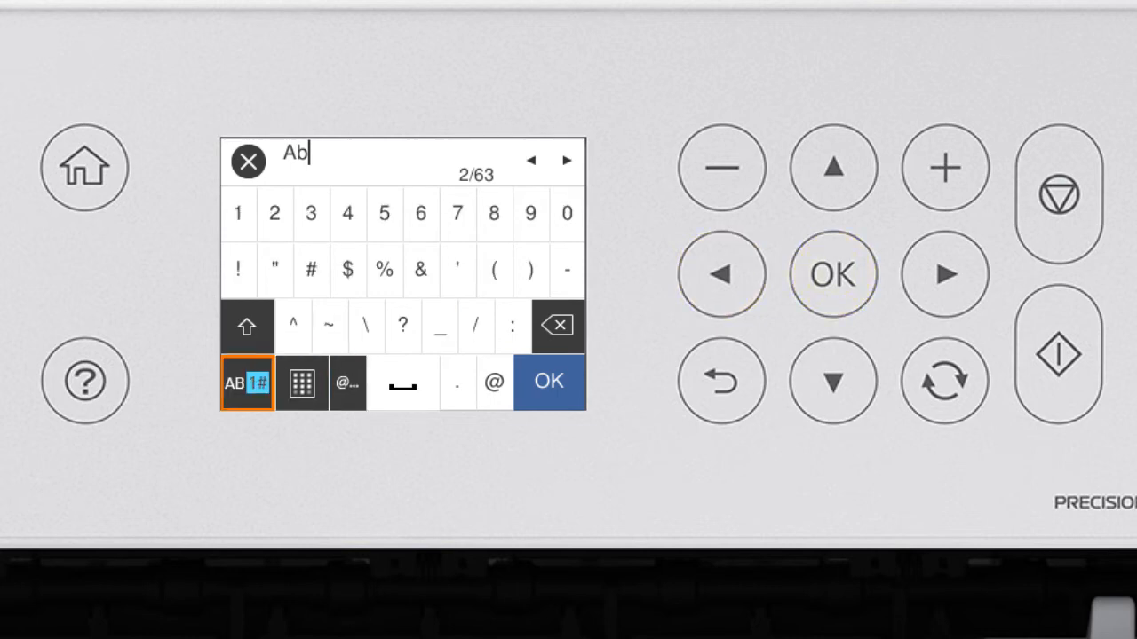
left_click(833, 167)
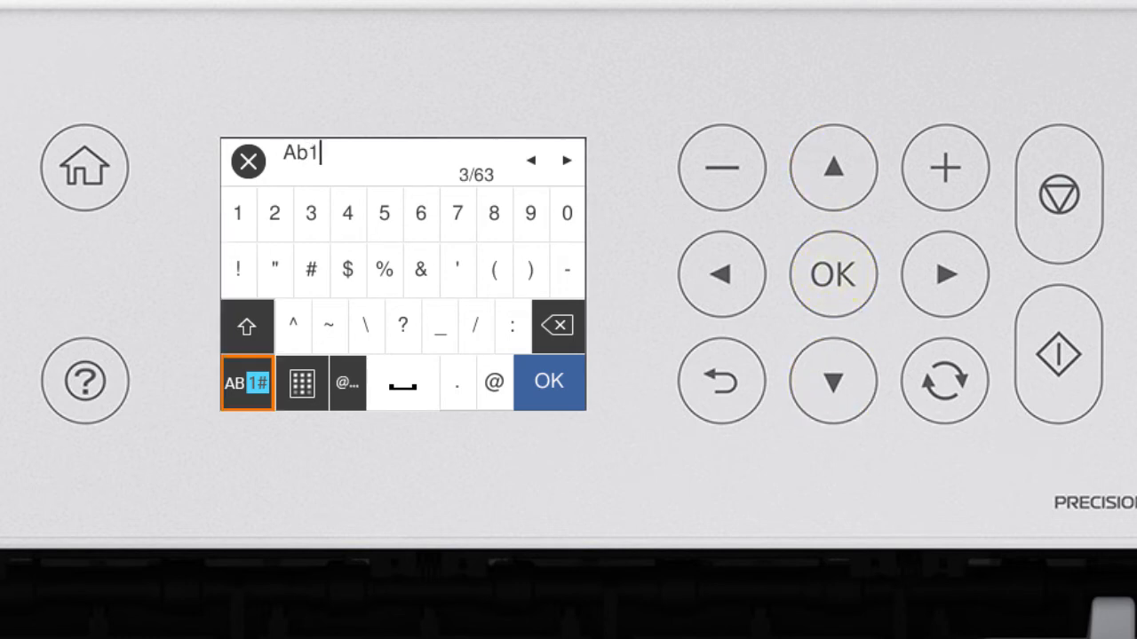
left_click(944, 273)
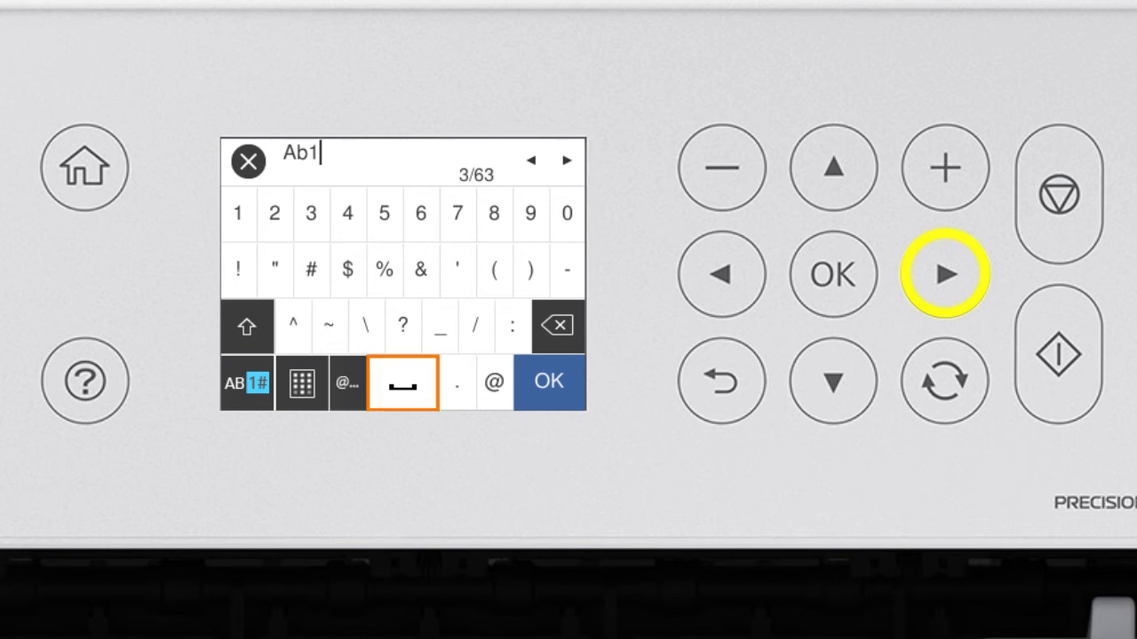
left_click(944, 274)
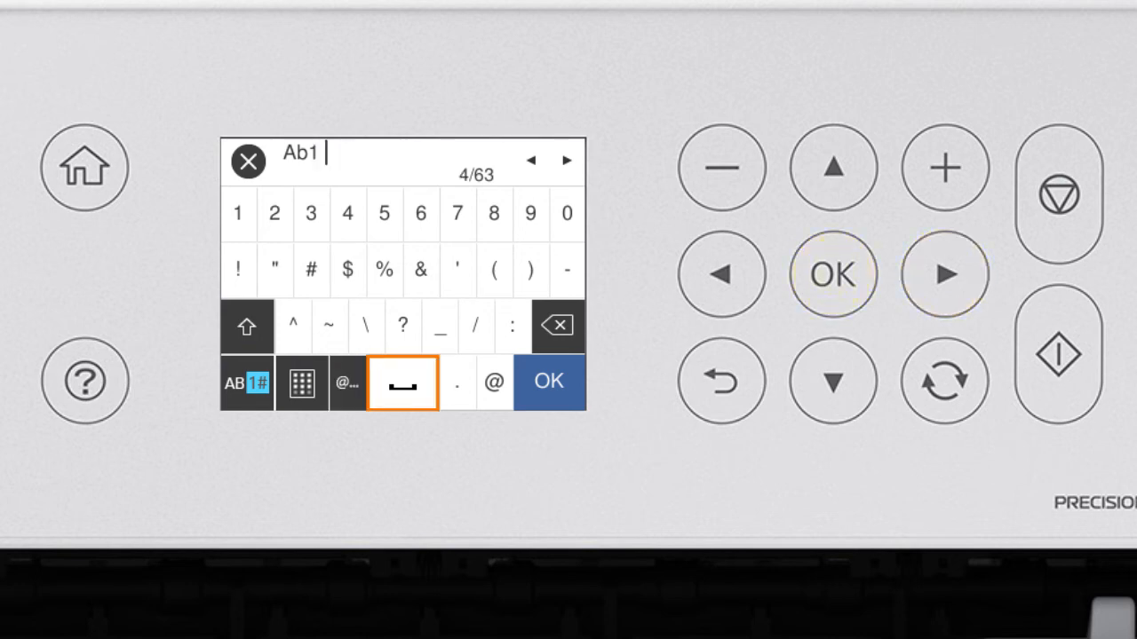
left_click(944, 273)
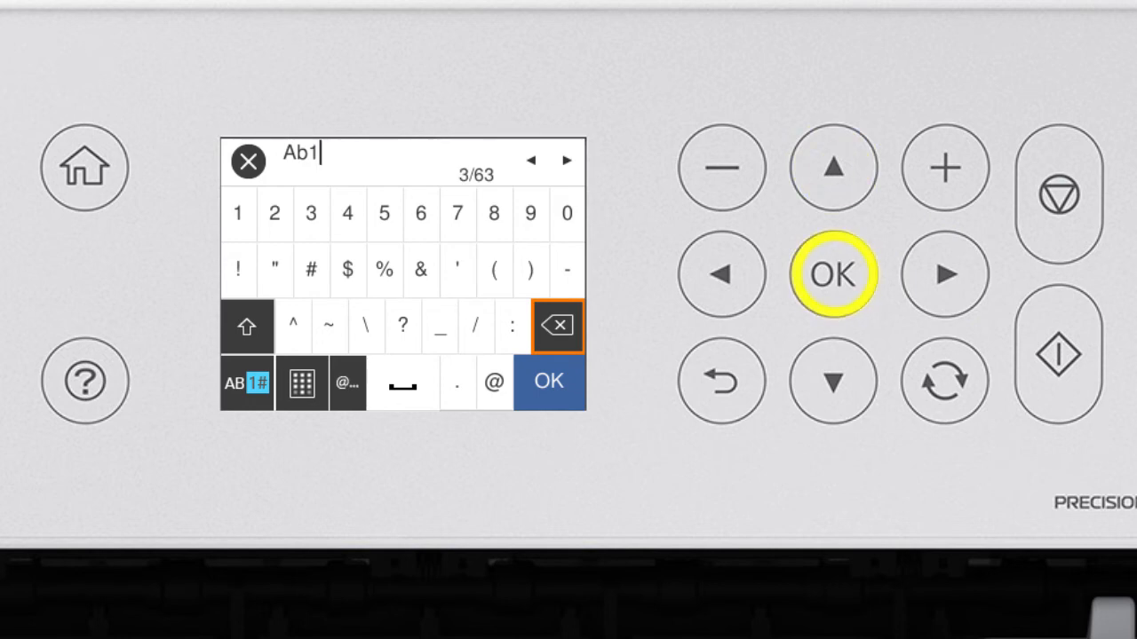
left_click(833, 274)
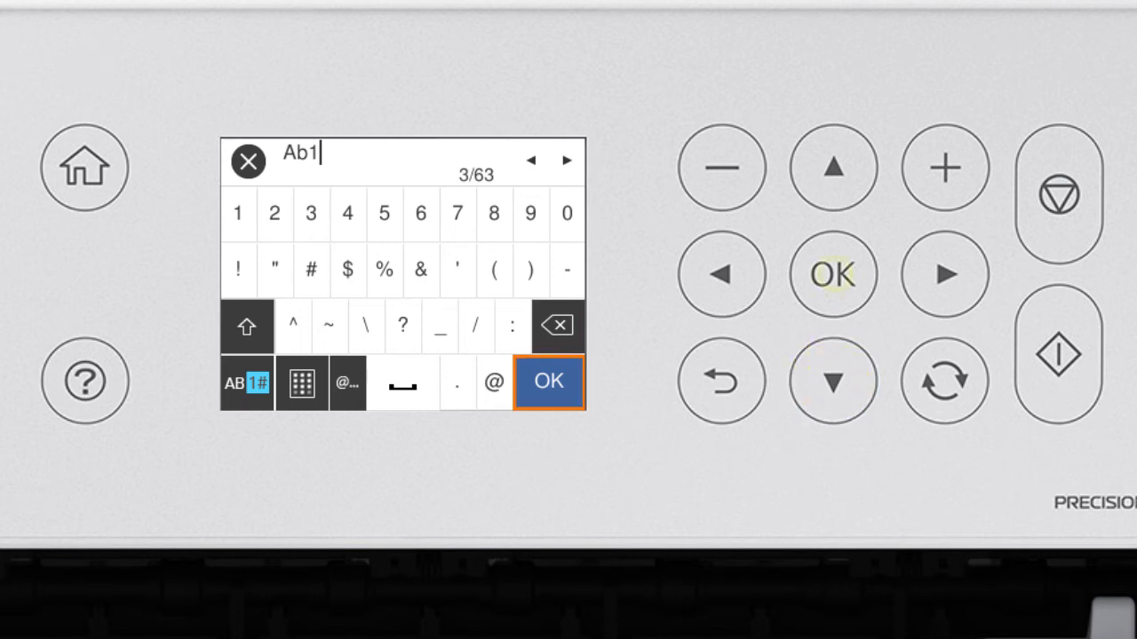
left_click(549, 382)
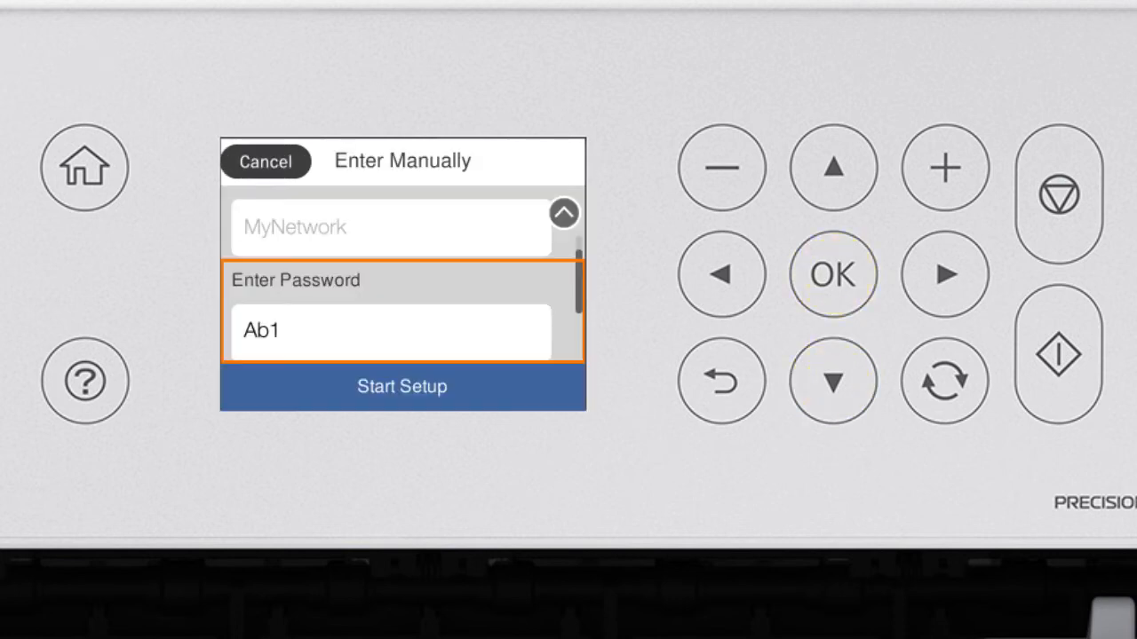
Highlight Start Setup and begin connecting the printer to MyNetwork
left_click(402, 387)
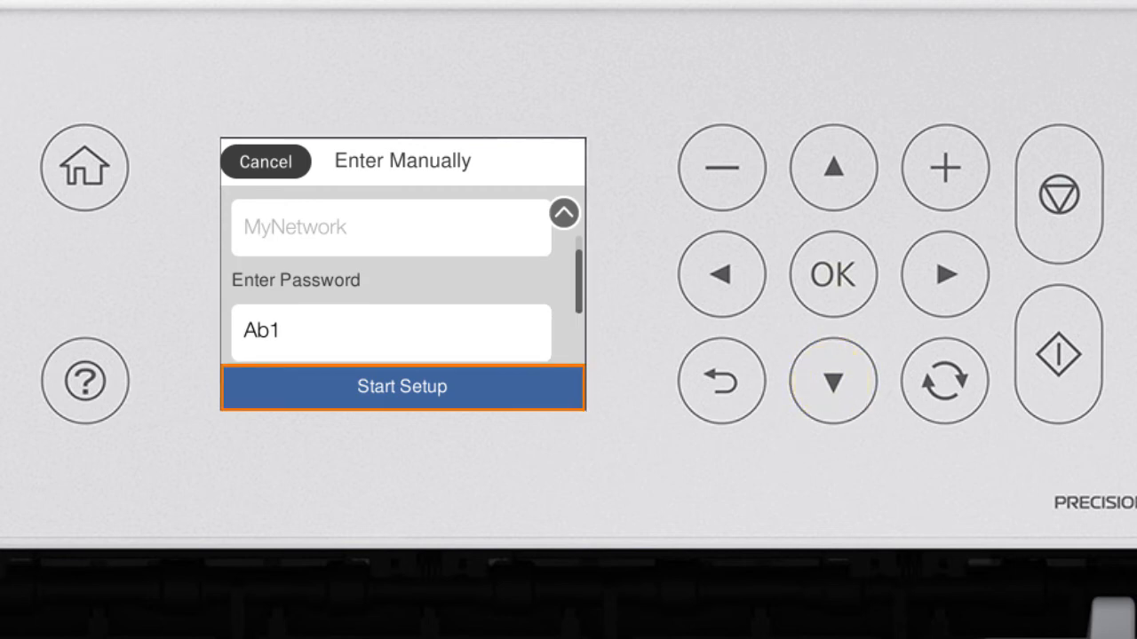
left_click(401, 387)
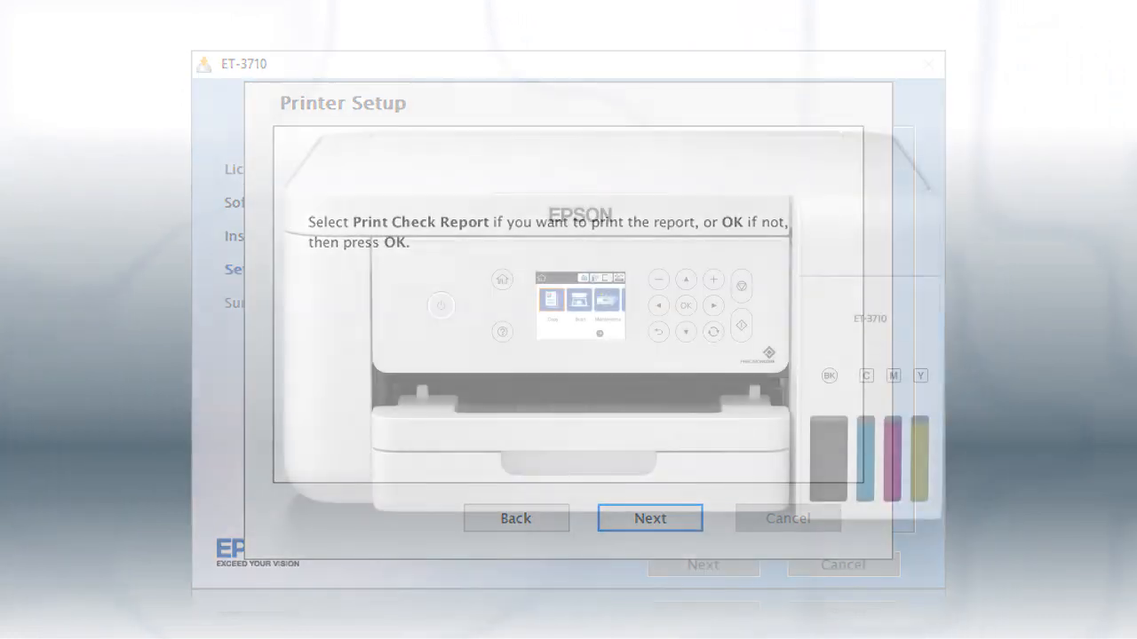
Continue and choose The printer is already on my wireless network to start searching for it
left_click(650, 518)
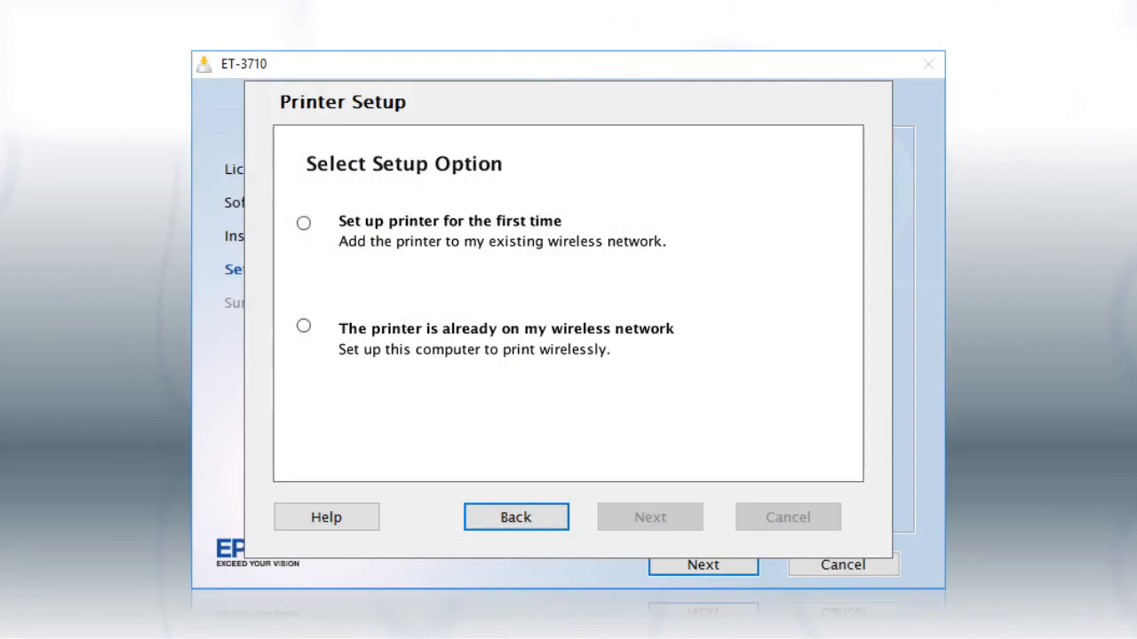
left_click(304, 325)
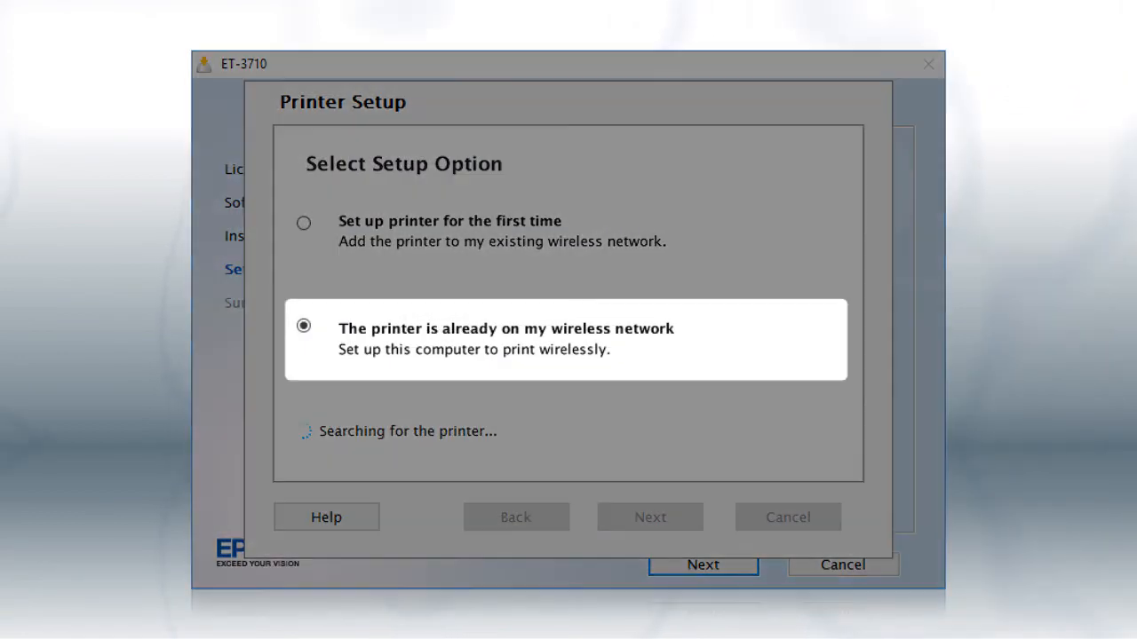